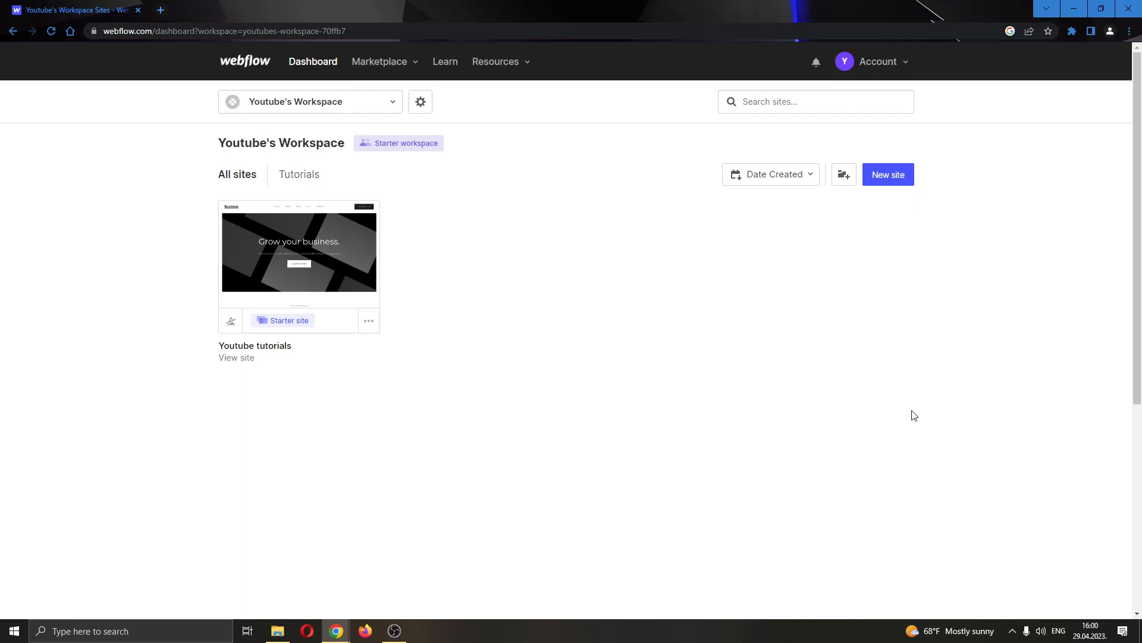
mouse_move(910, 400)
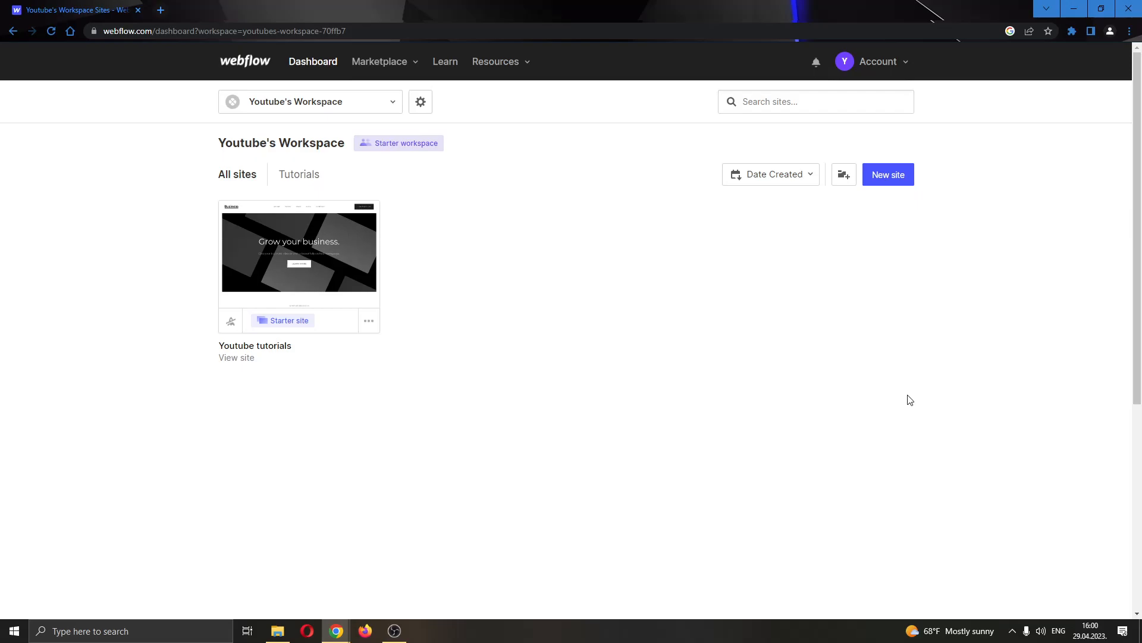
mouse_move(430, 430)
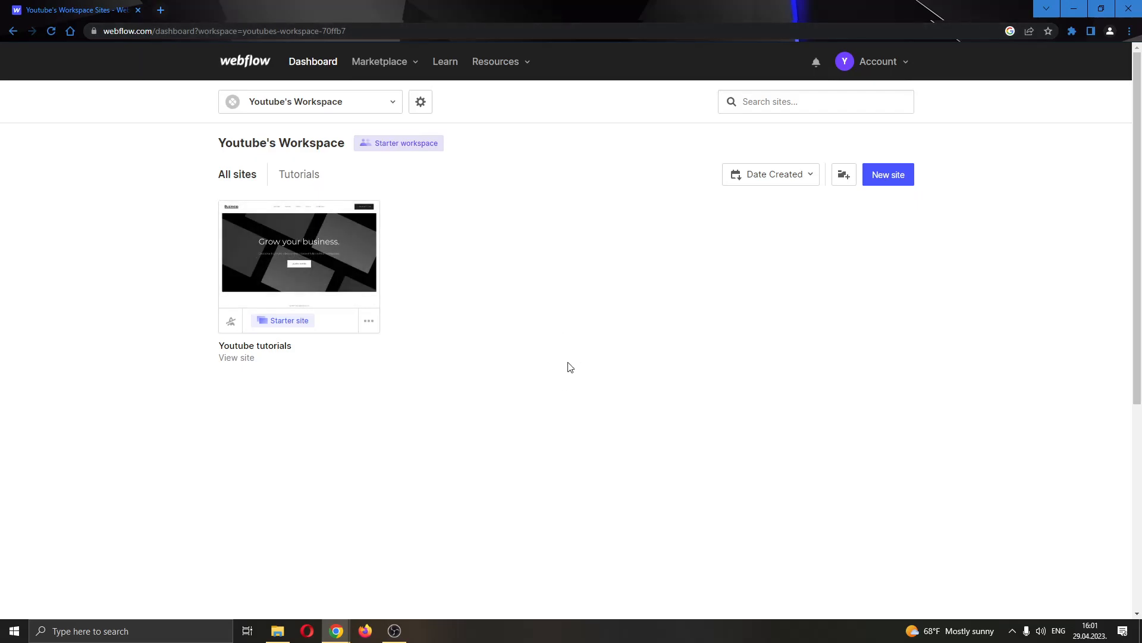
mouse_move(576, 369)
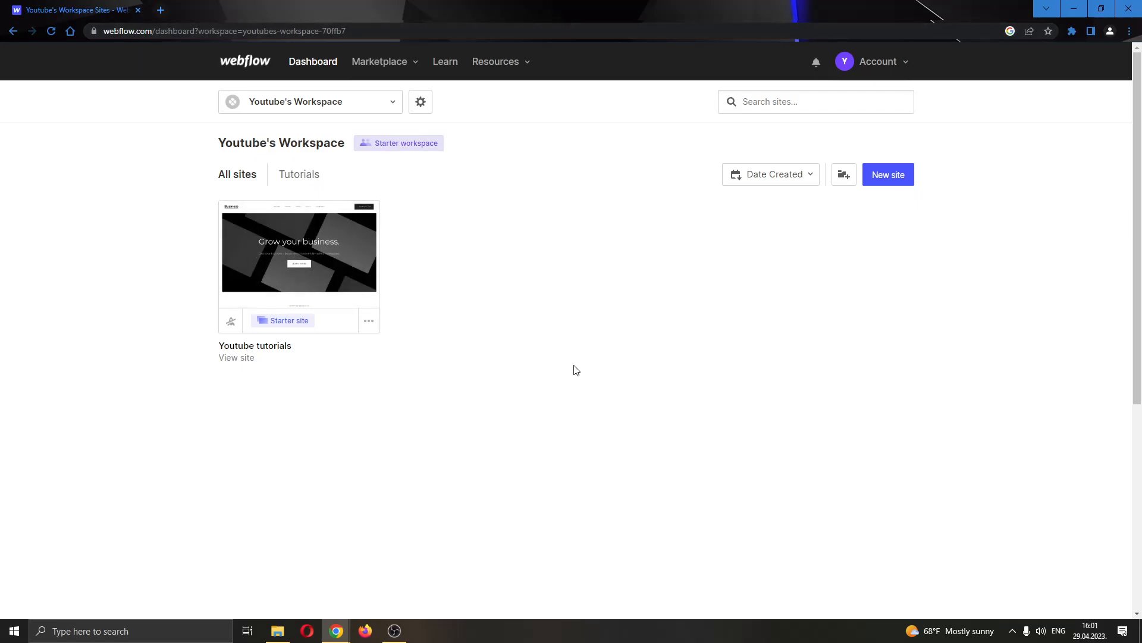
mouse_move(587, 382)
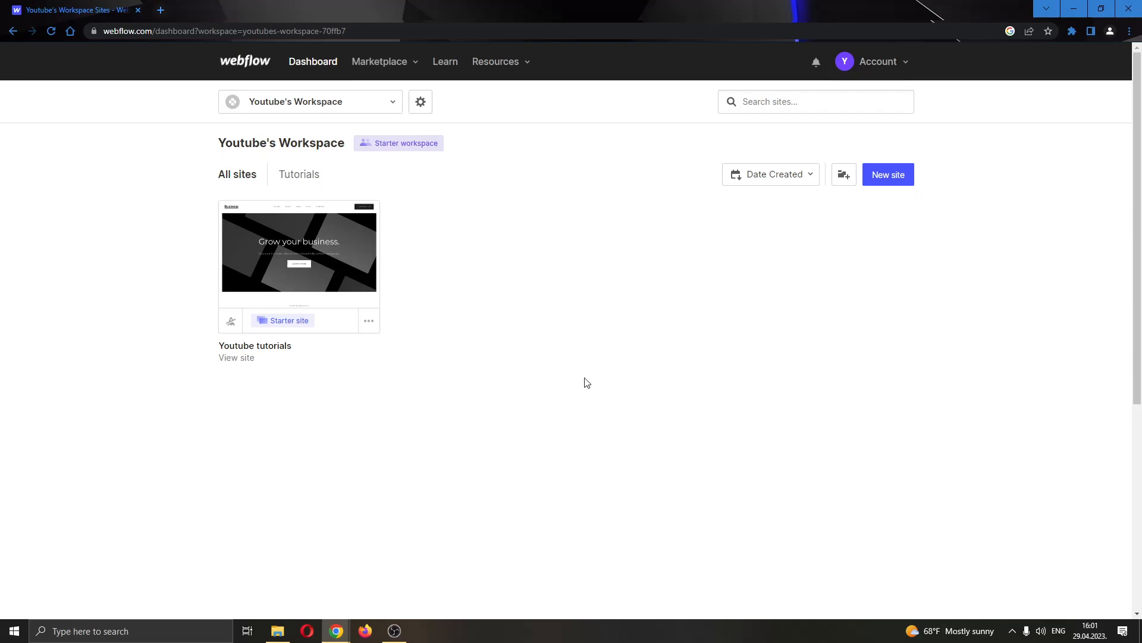
mouse_move(599, 388)
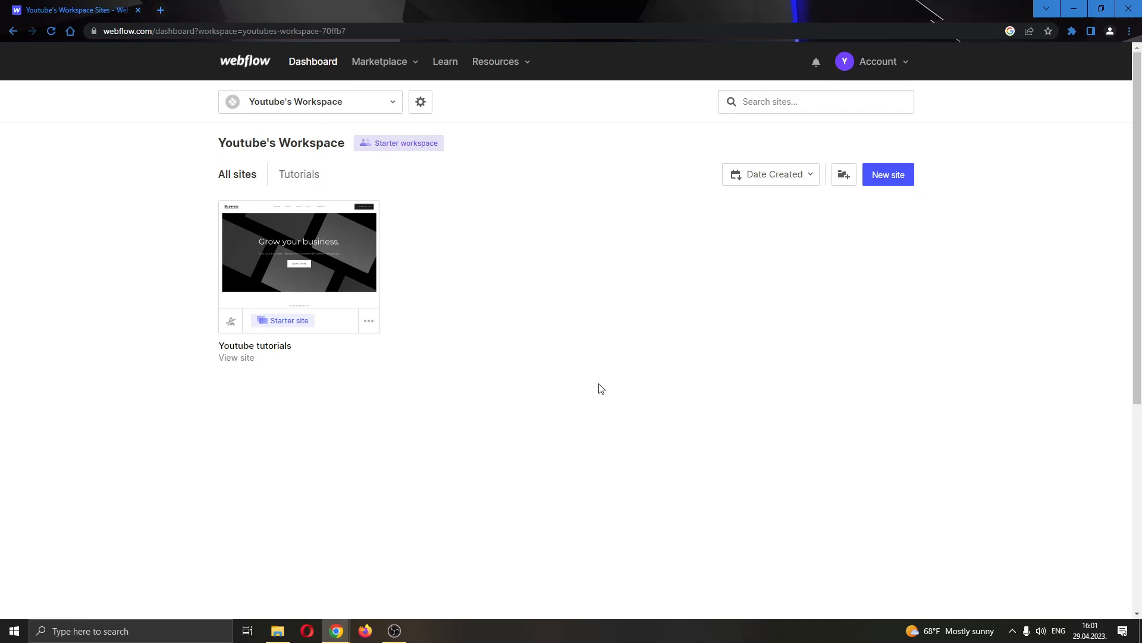
mouse_move(629, 405)
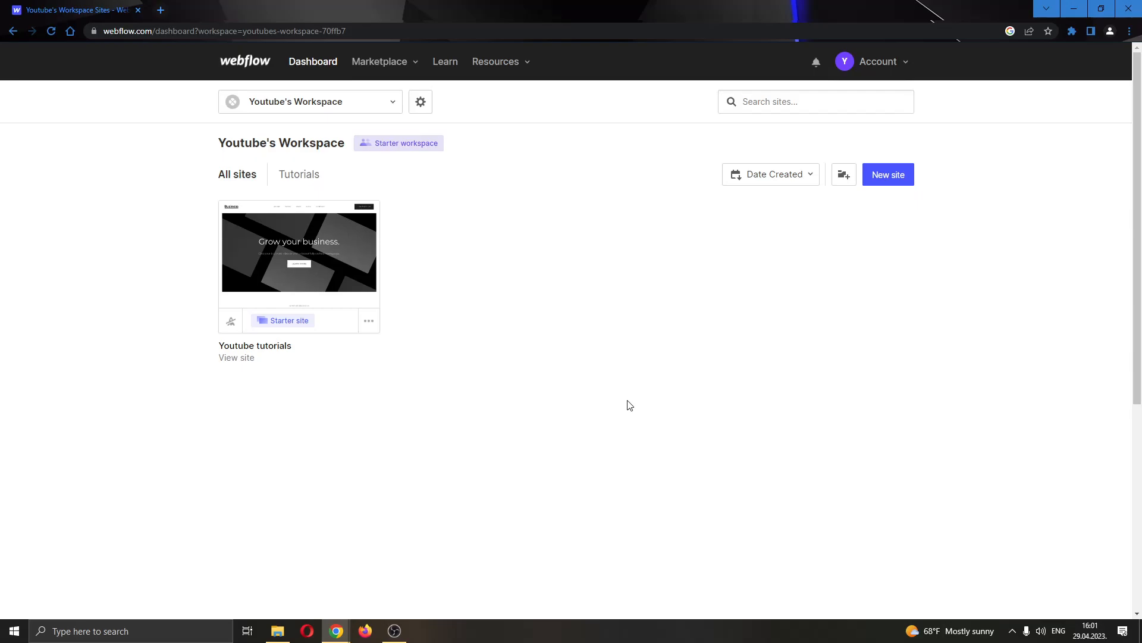
mouse_move(587, 412)
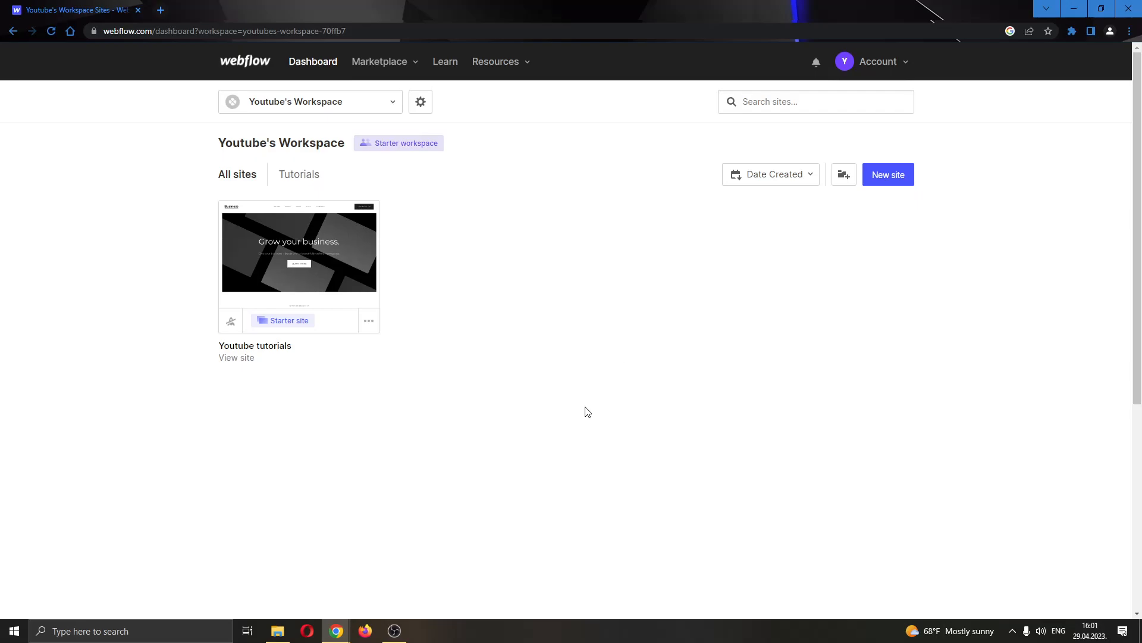
mouse_move(523, 425)
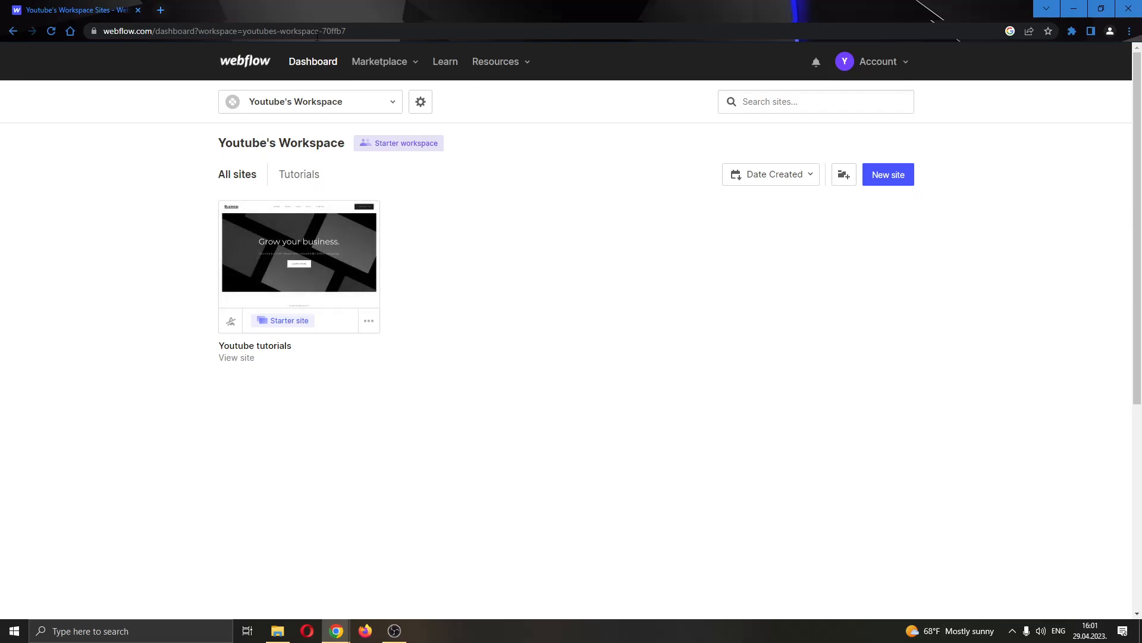
mouse_move(376, 190)
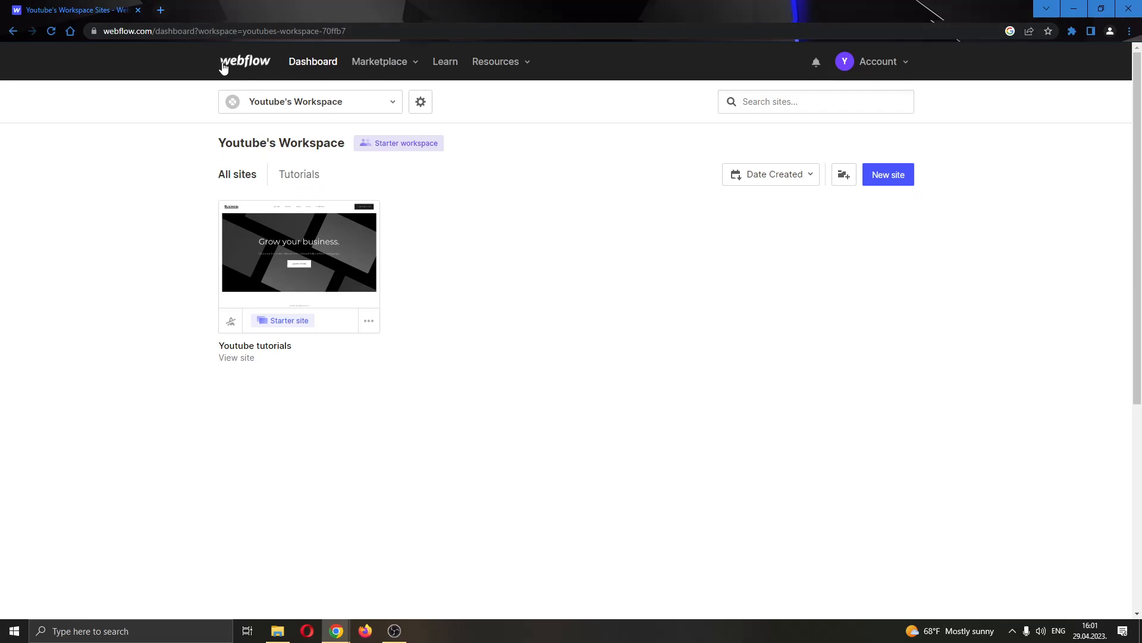
mouse_move(299, 251)
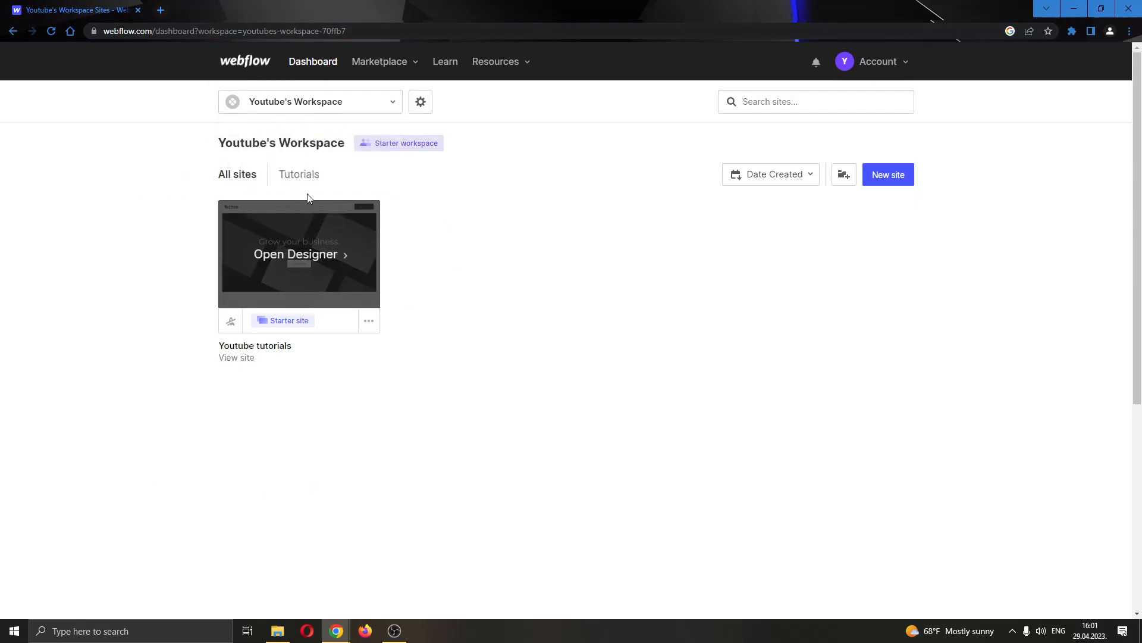
mouse_move(518, 478)
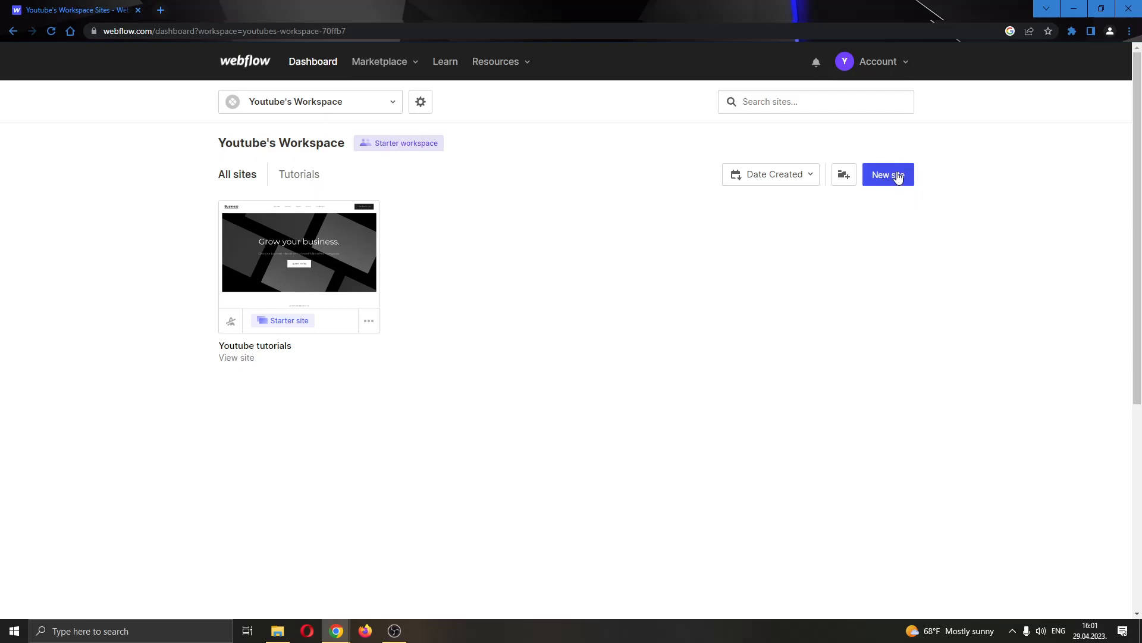
mouse_move(890, 182)
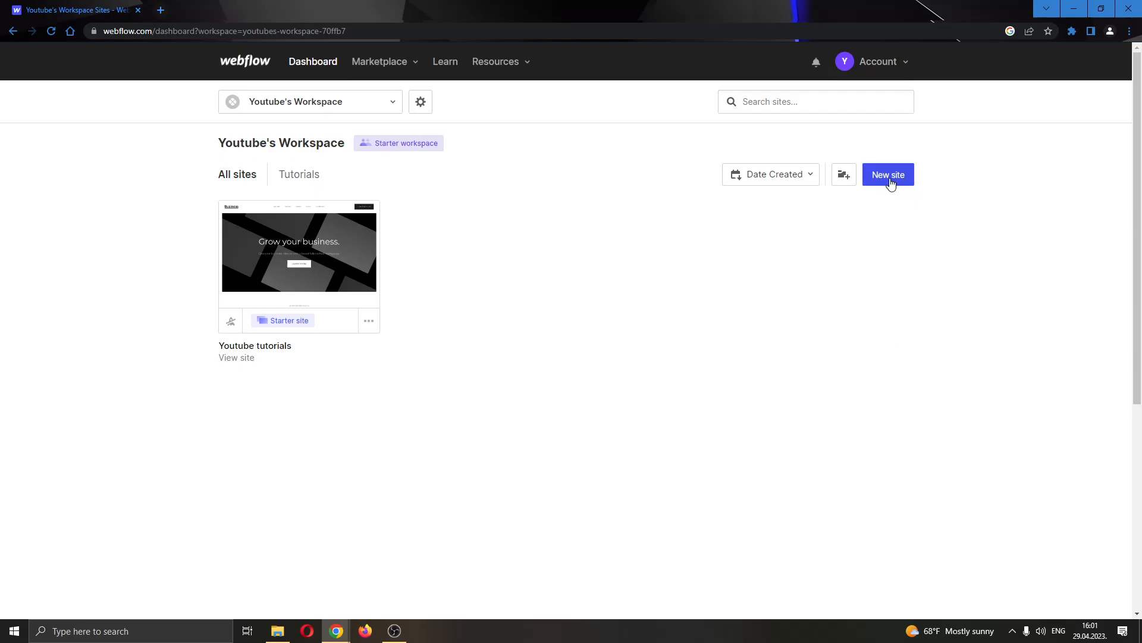
mouse_move(608, 333)
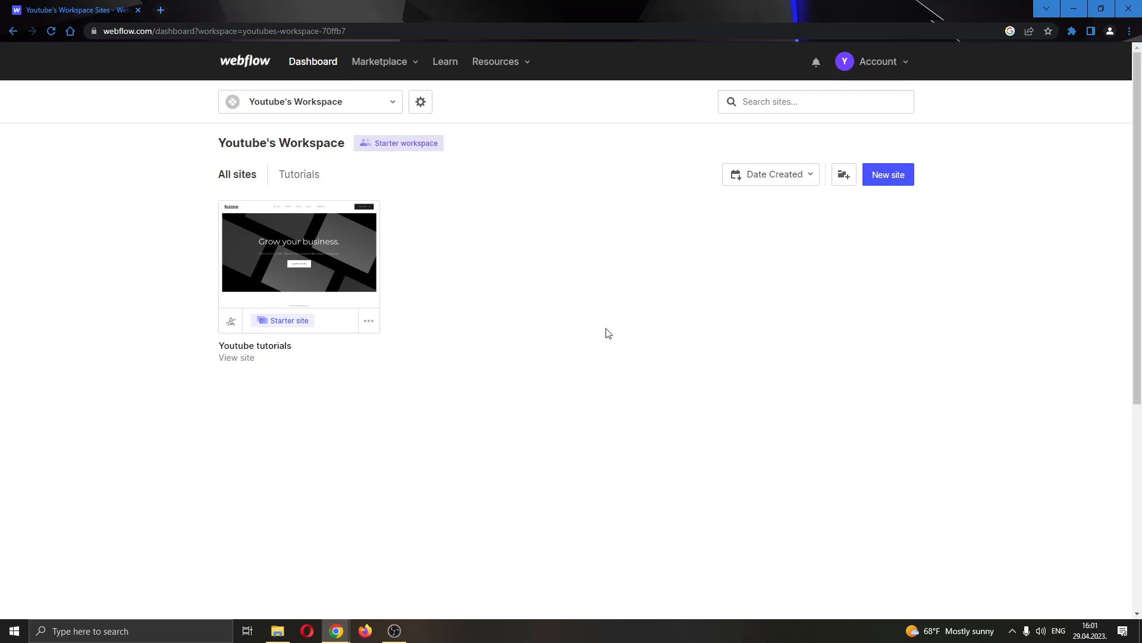
mouse_move(299, 346)
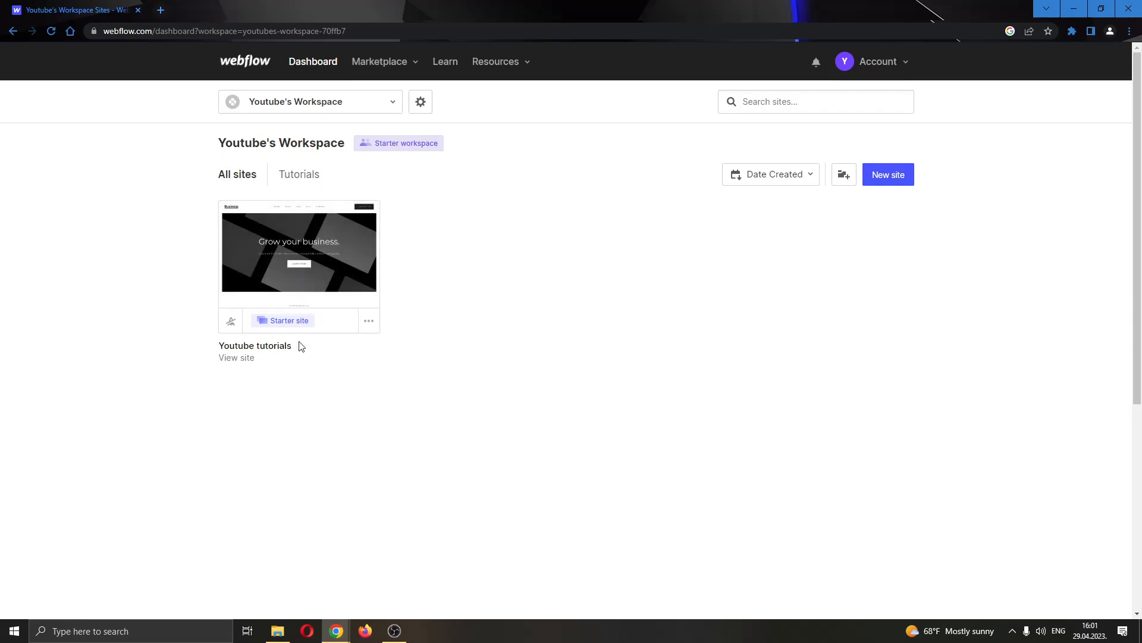
mouse_move(299, 254)
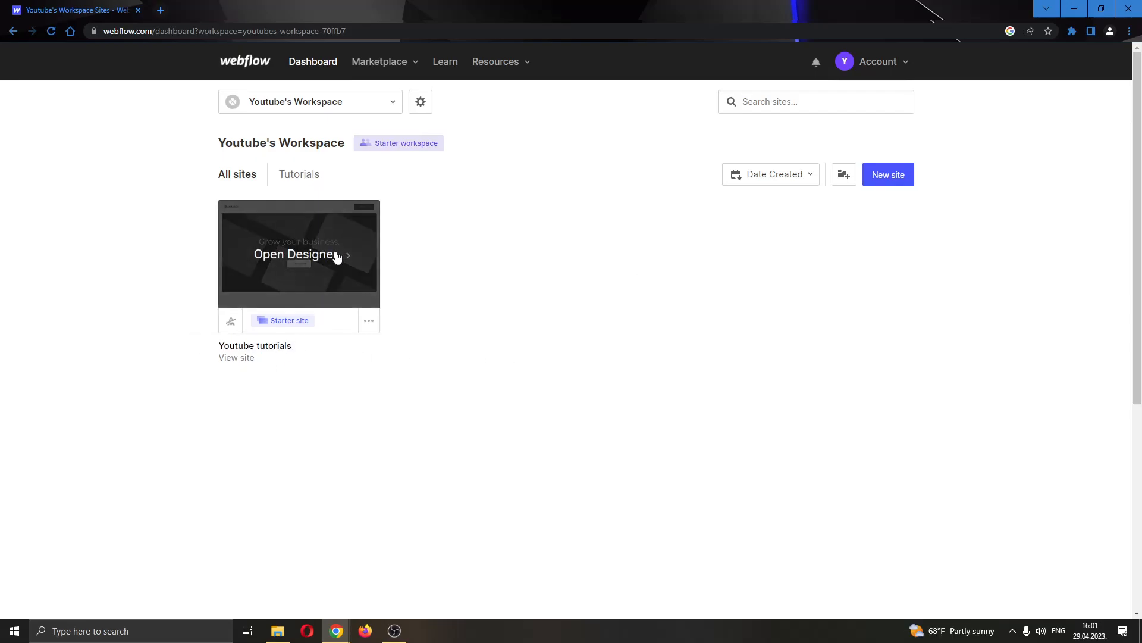
Launch the Youtube tutorials site into the Designer from its dashboard card
left_click(299, 253)
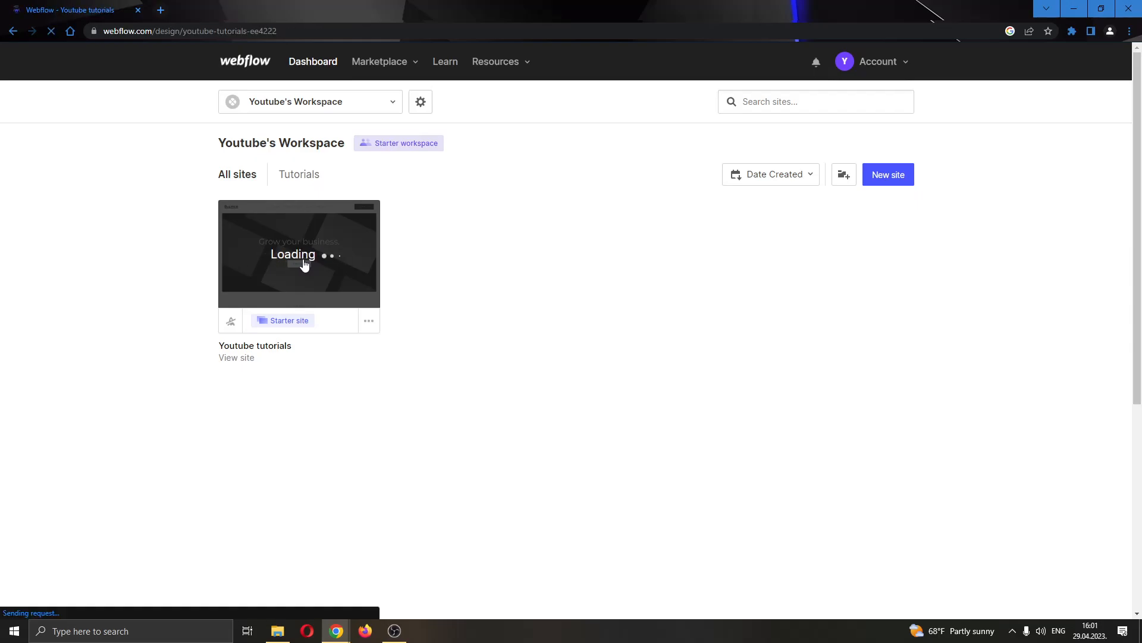
Switch the Youtube tutorials project from Editing to Designing and take full design control
left_click(298, 252)
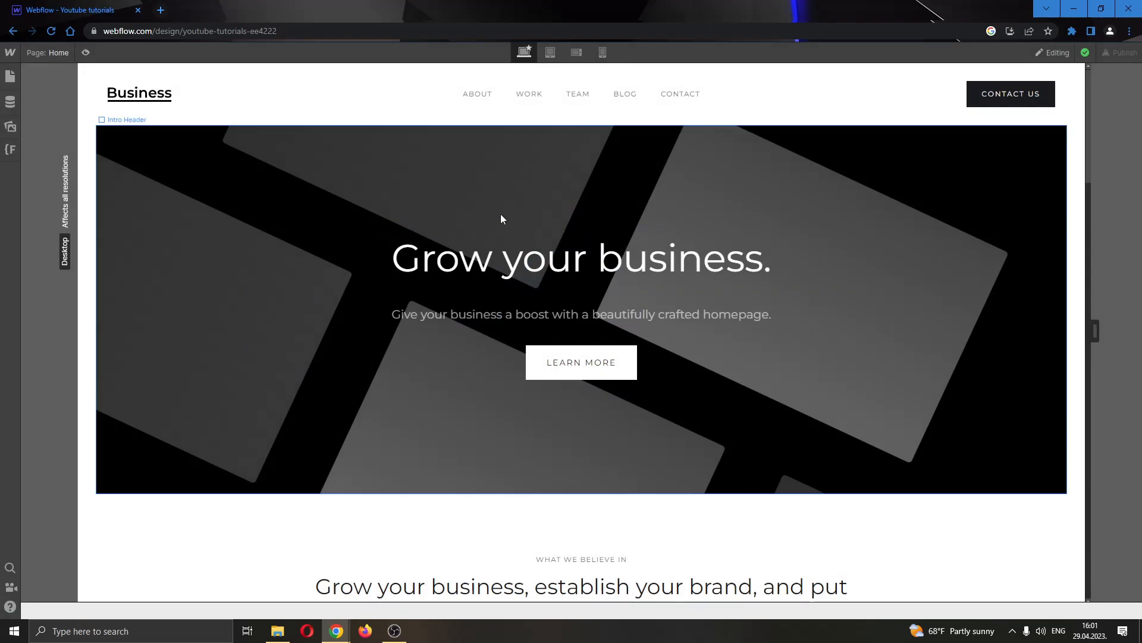
mouse_move(859, 203)
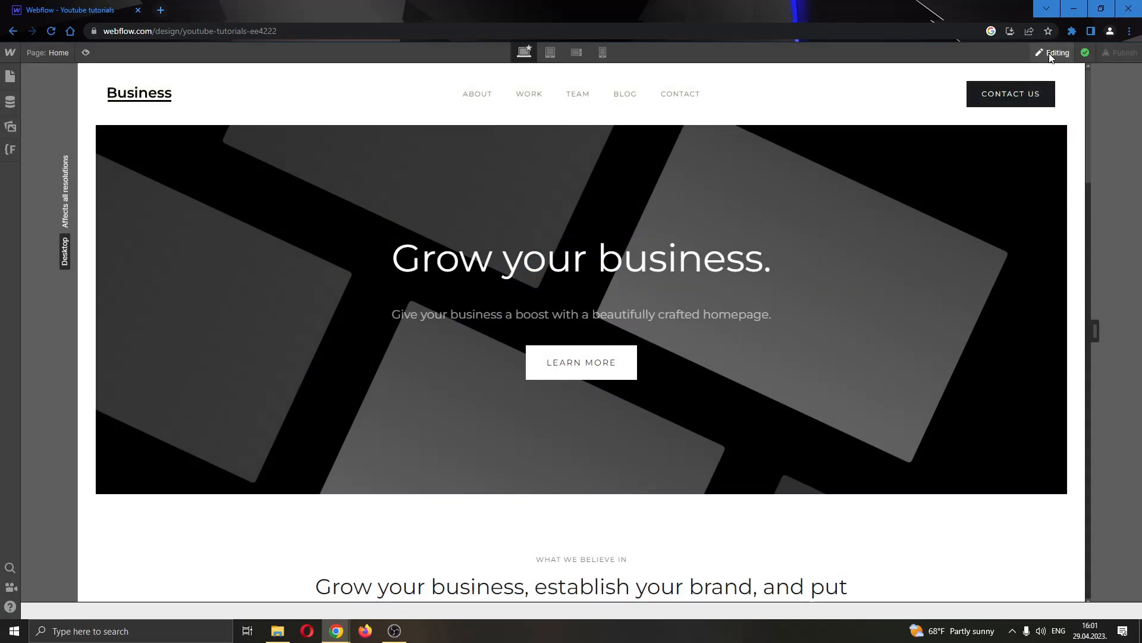
left_click(1052, 52)
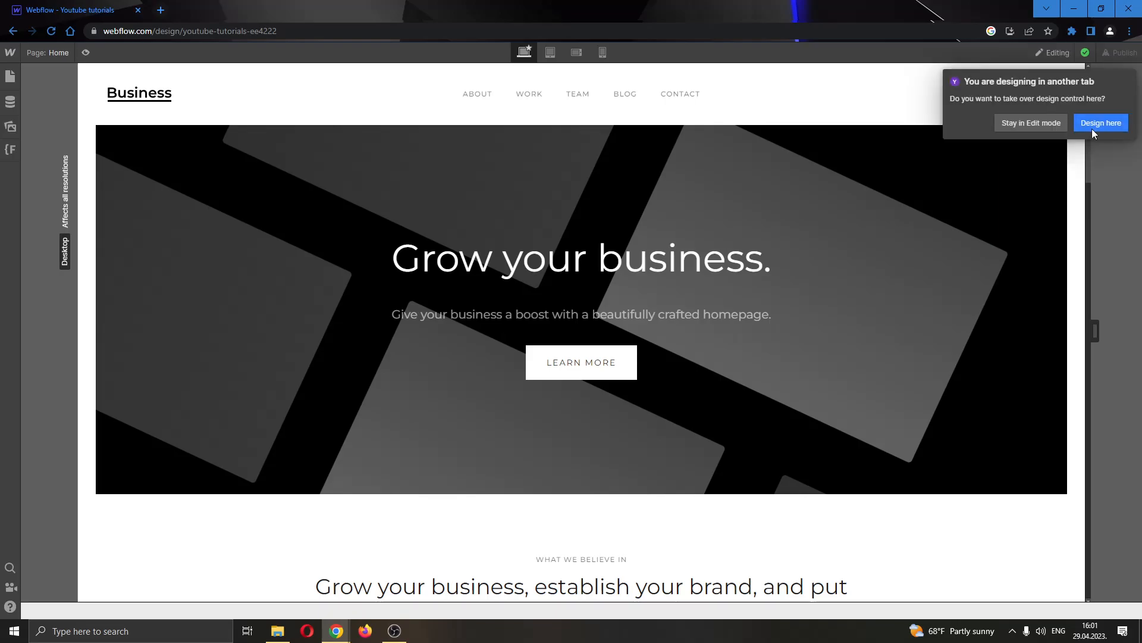
left_click(1100, 123)
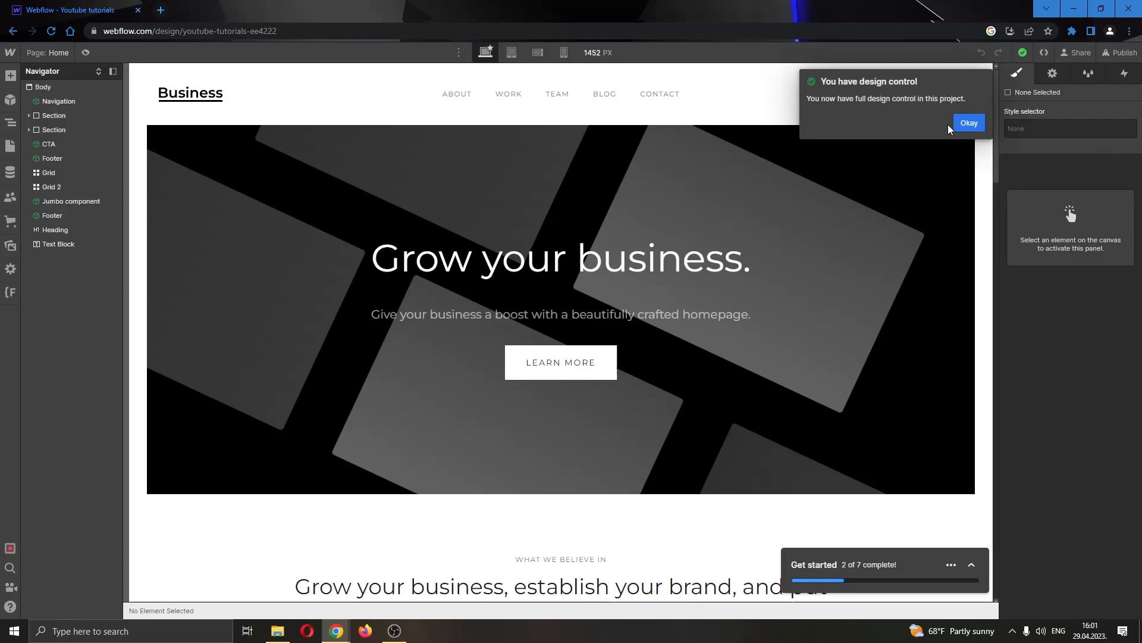
Confirm Okay on the 'You have design control' notification
left_click(968, 123)
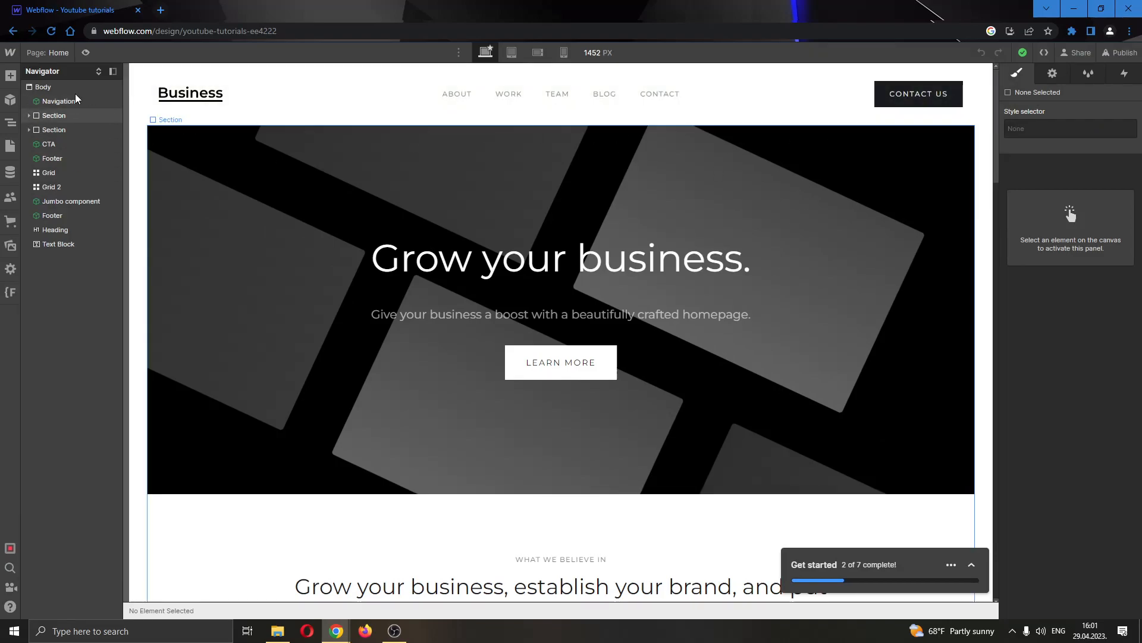
mouse_move(332, 287)
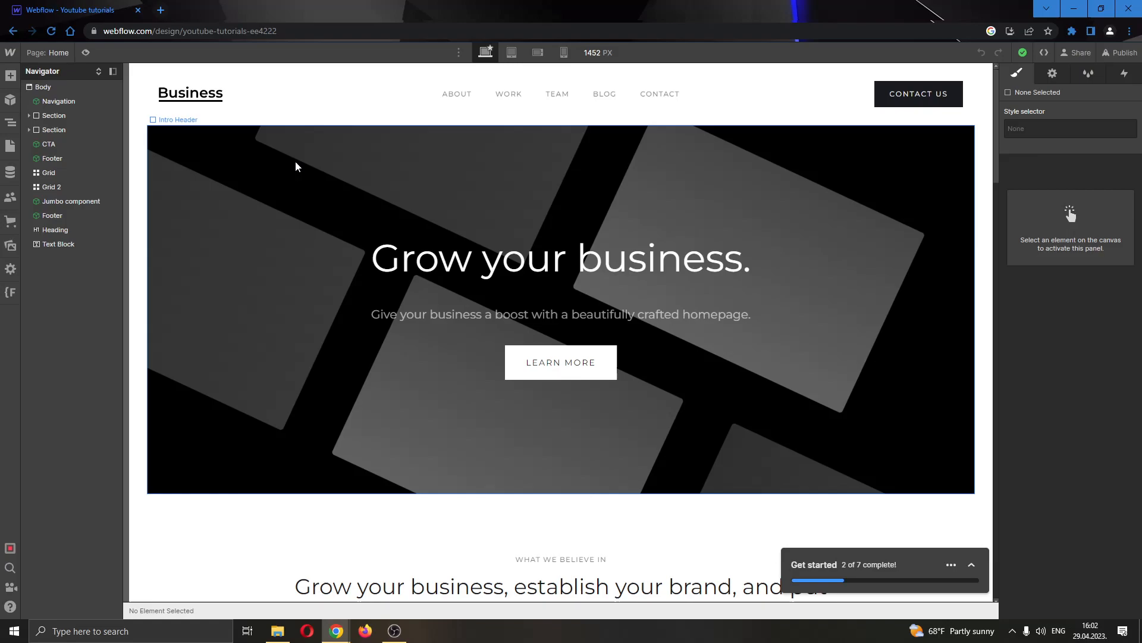
mouse_move(10, 76)
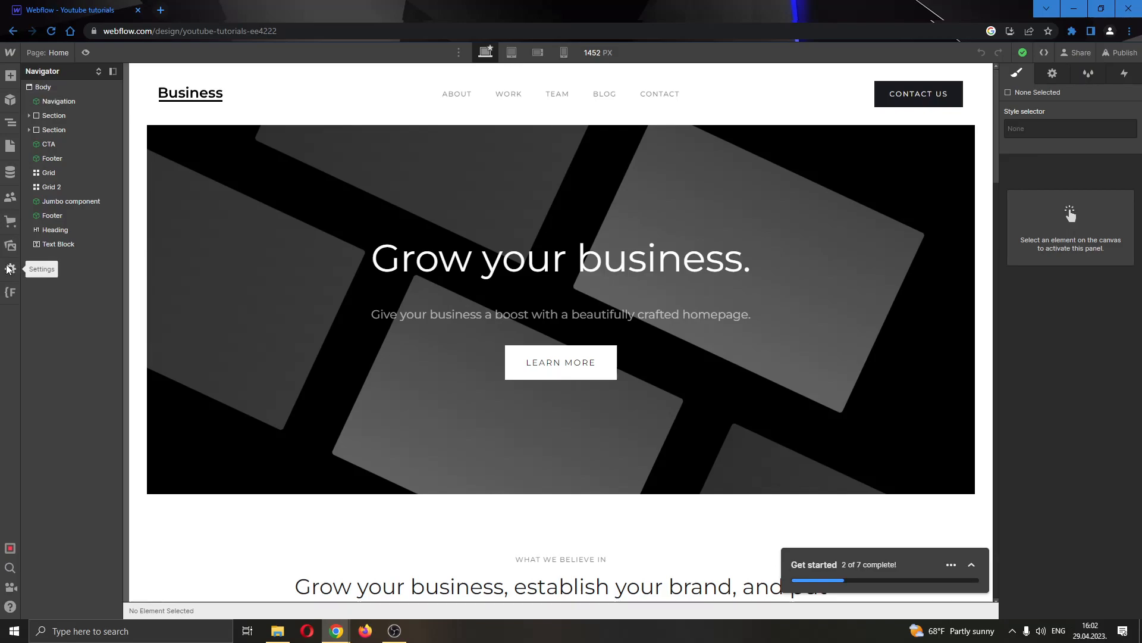
mouse_move(65, 282)
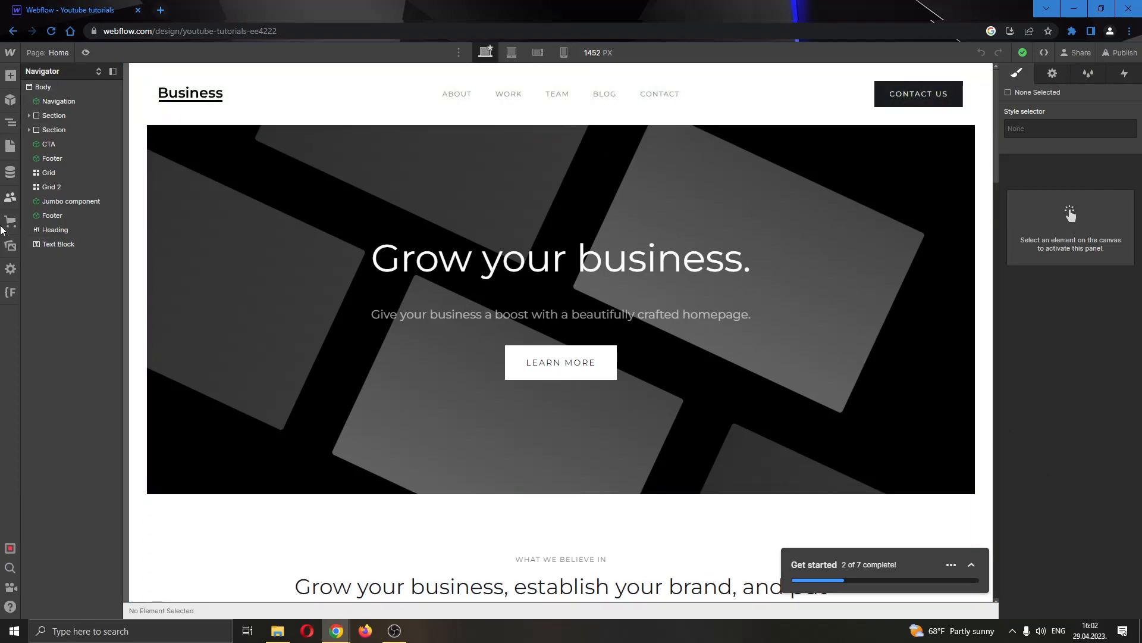
mouse_move(1027, 164)
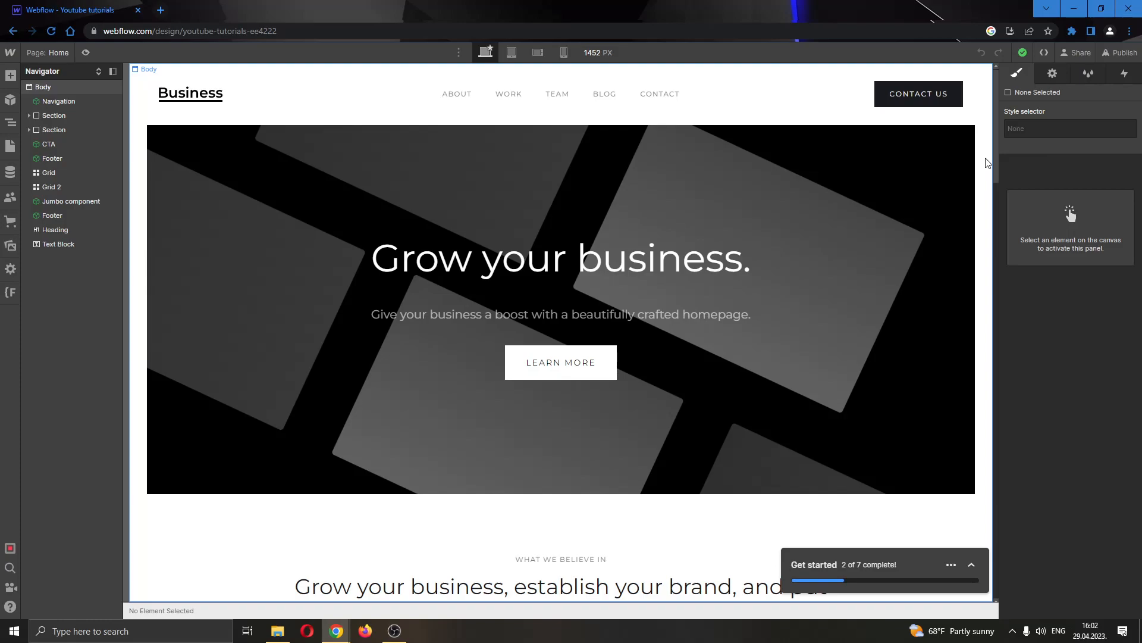
mouse_move(982, 160)
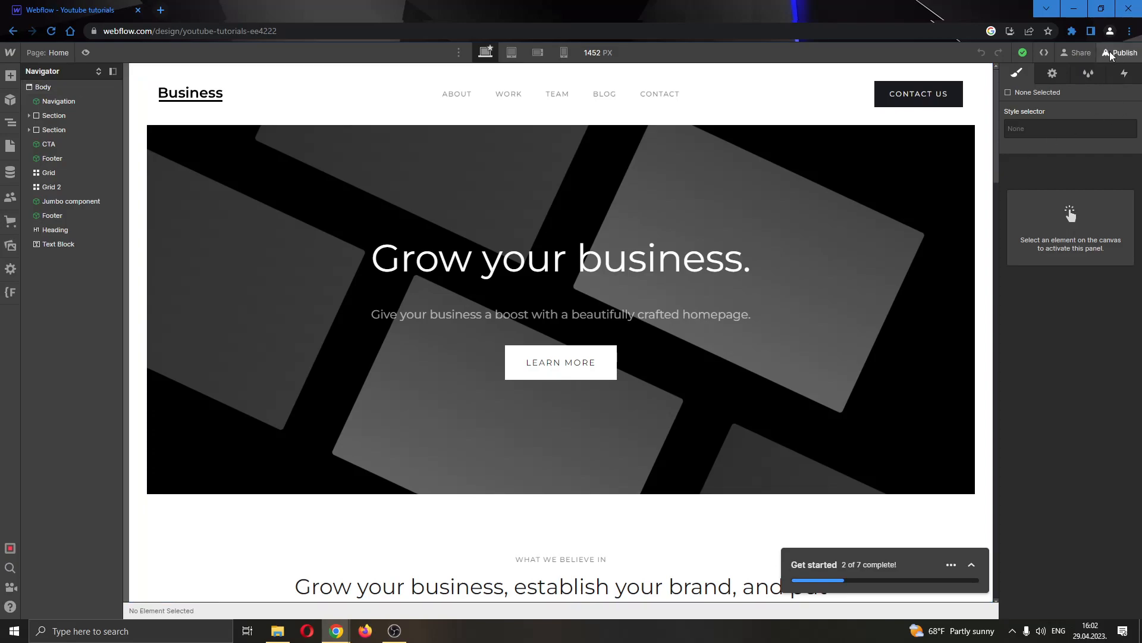
mouse_move(1123, 53)
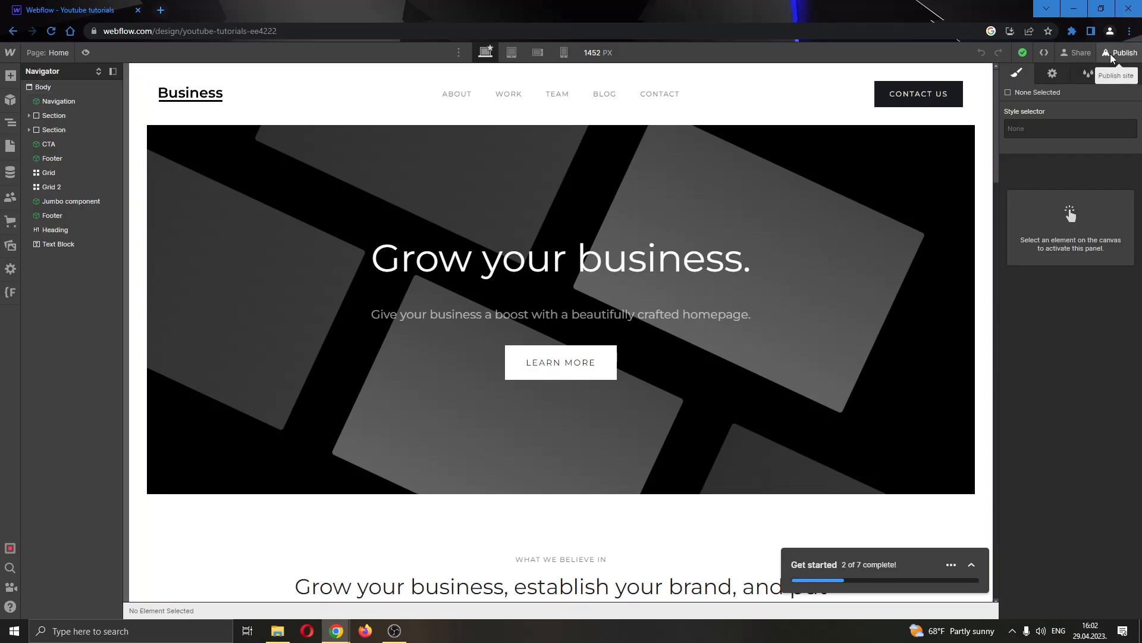
Show the publish destinations with the webflow.io staging domain and Custom domain option
left_click(1121, 52)
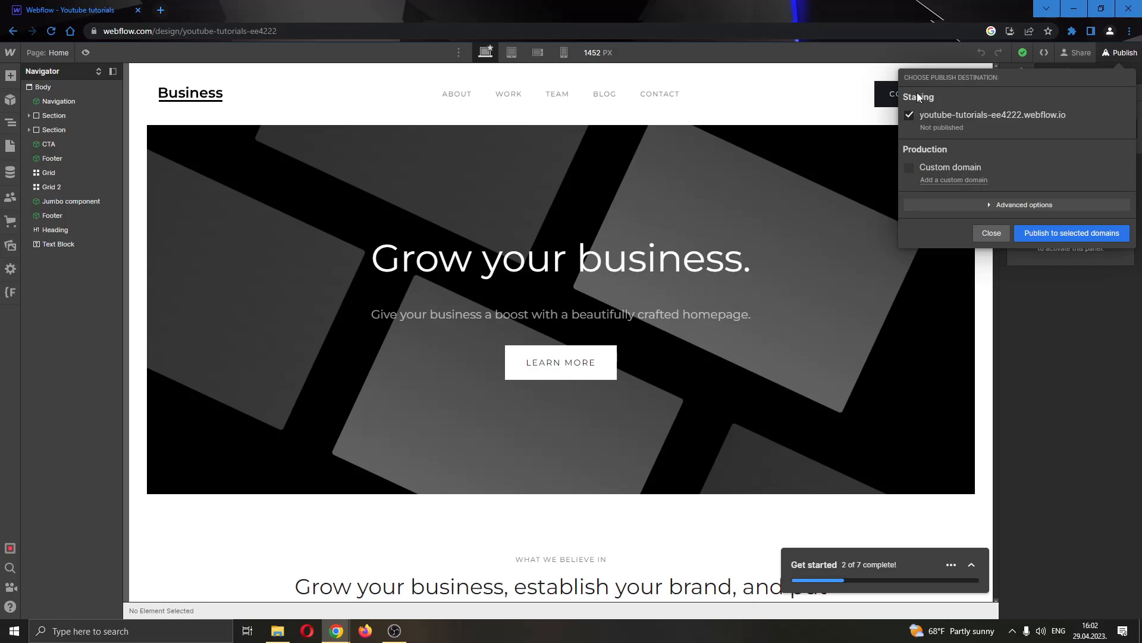
mouse_move(1006, 113)
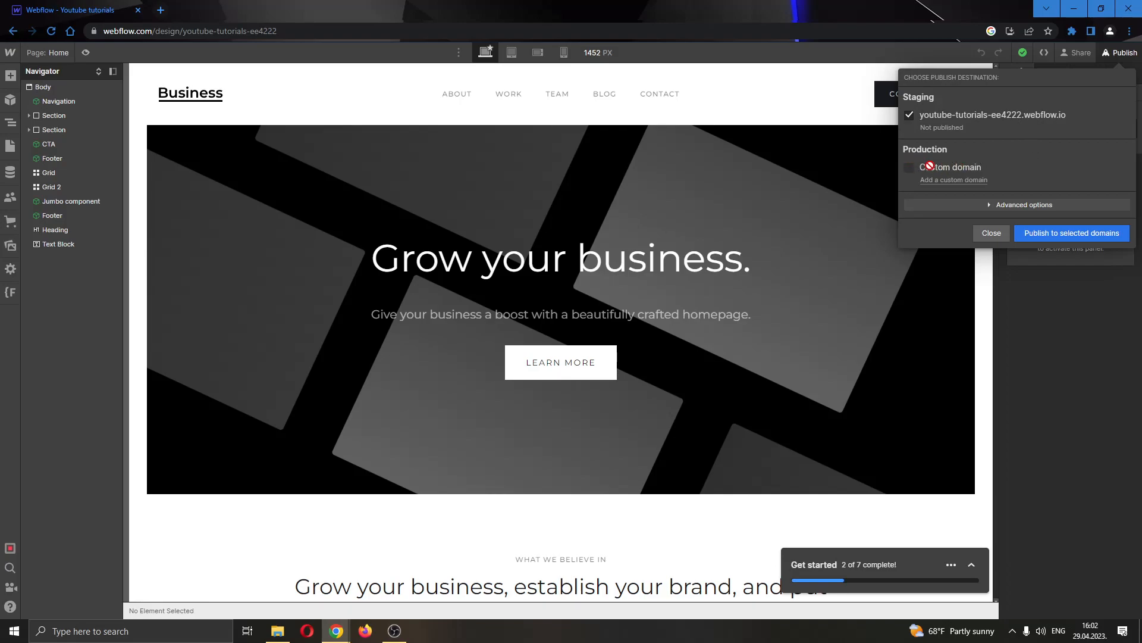
mouse_move(953, 180)
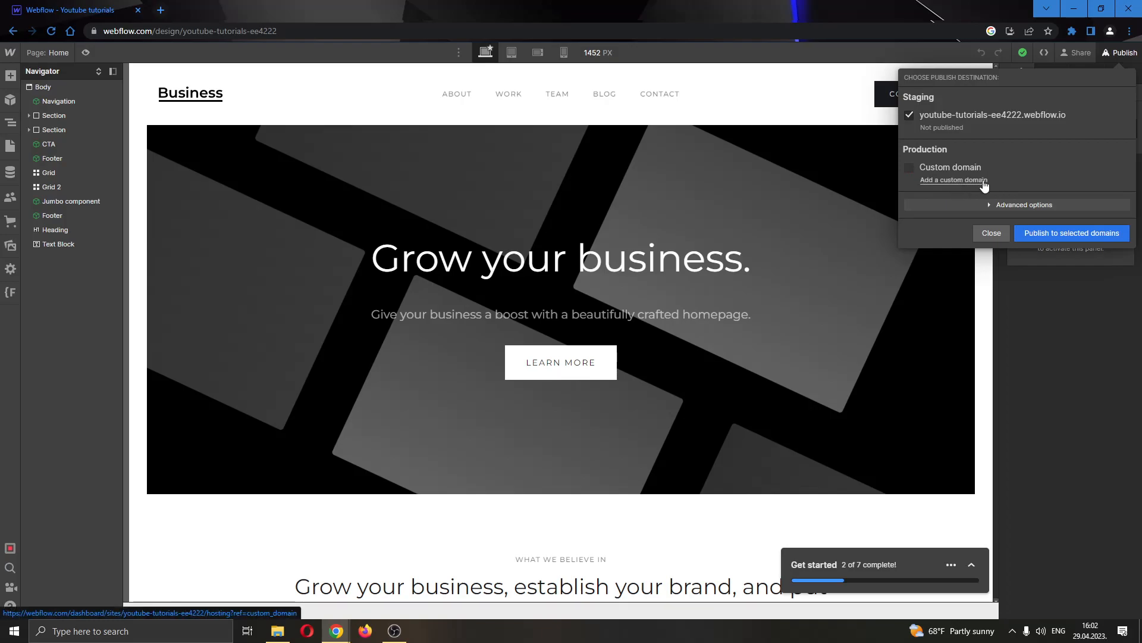
mouse_move(960, 185)
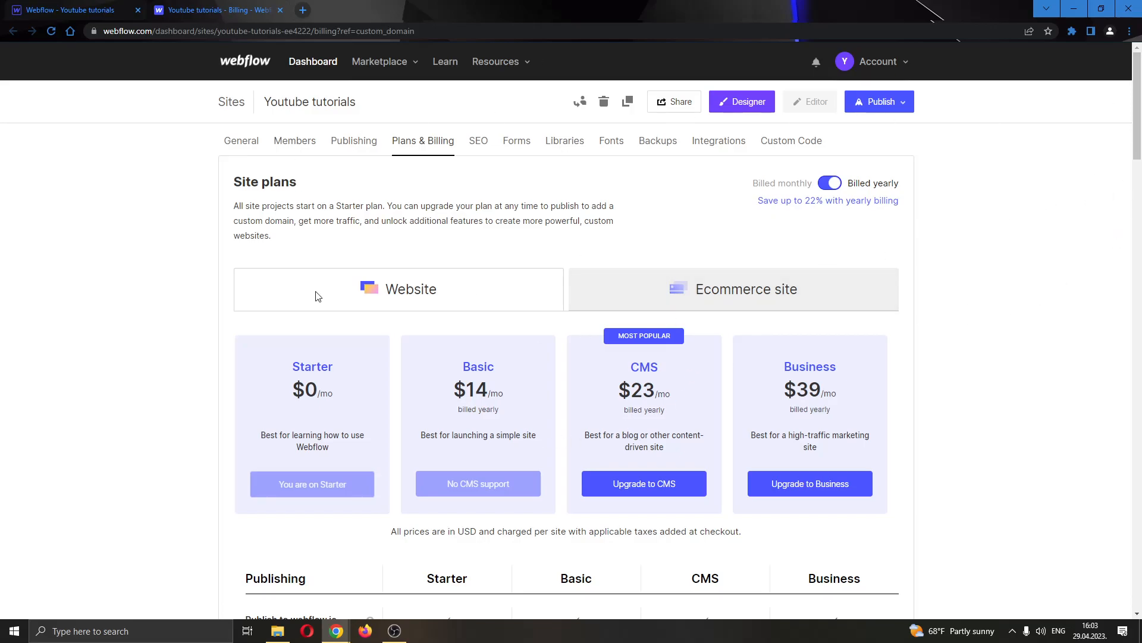
mouse_move(705, 496)
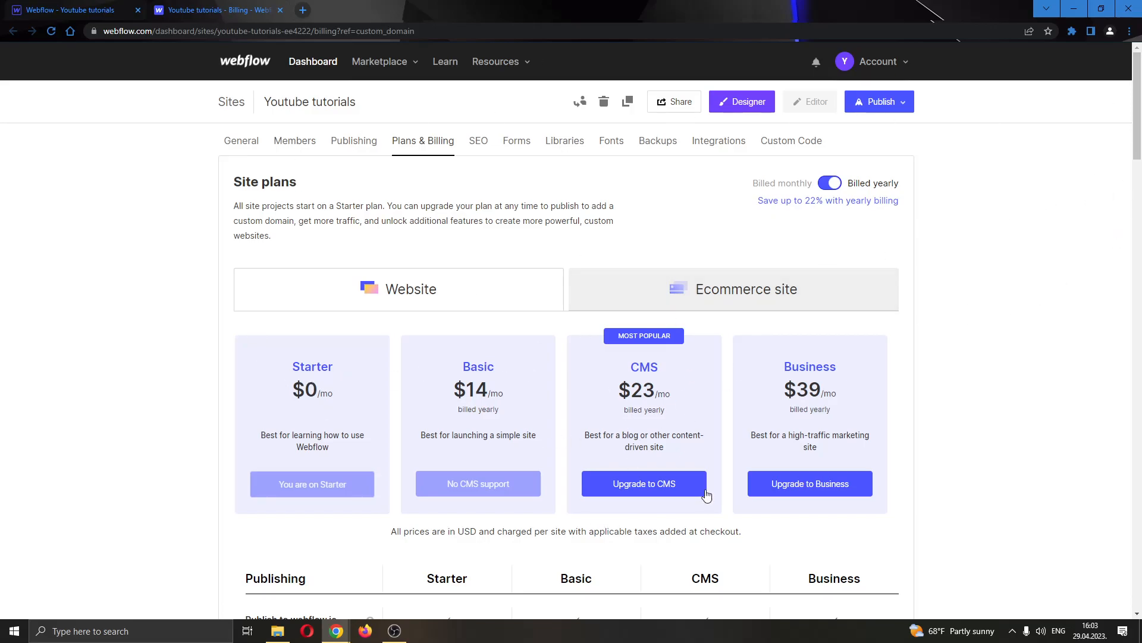
Scroll the Plans & Billing page to review the Starter, Basic, CMS and Business plans
scroll("down", 3)
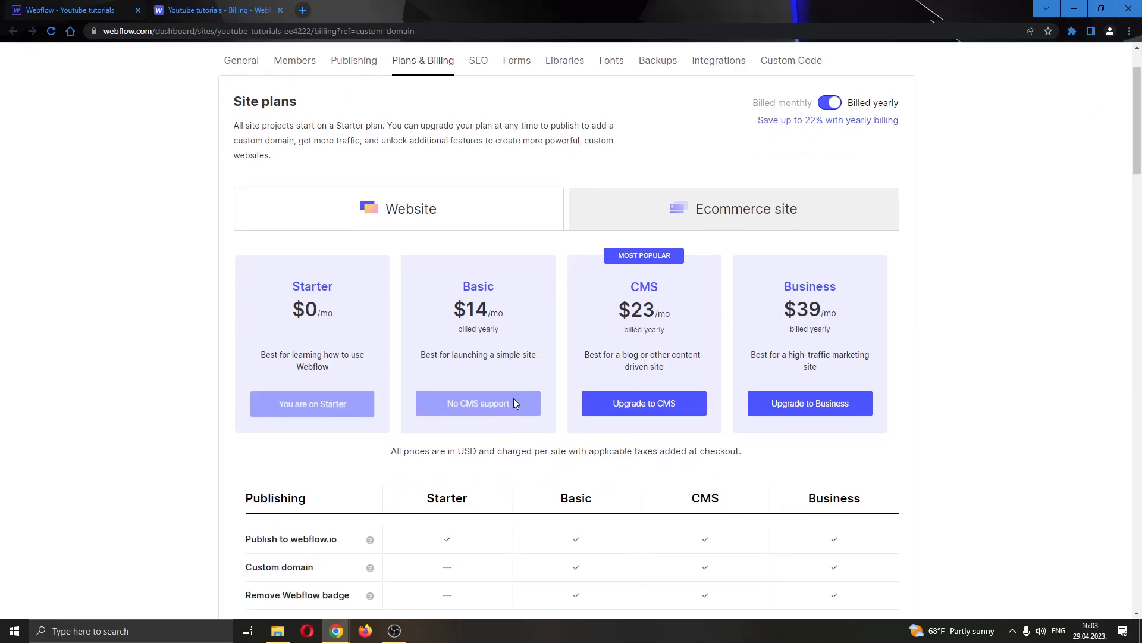
mouse_move(651, 428)
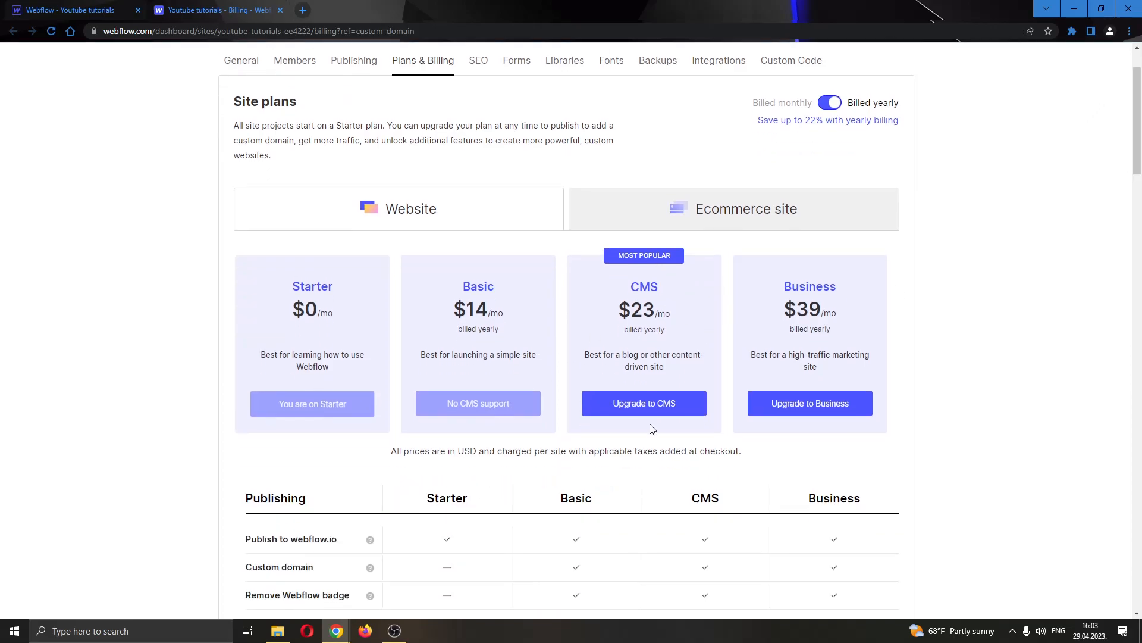
mouse_move(590, 473)
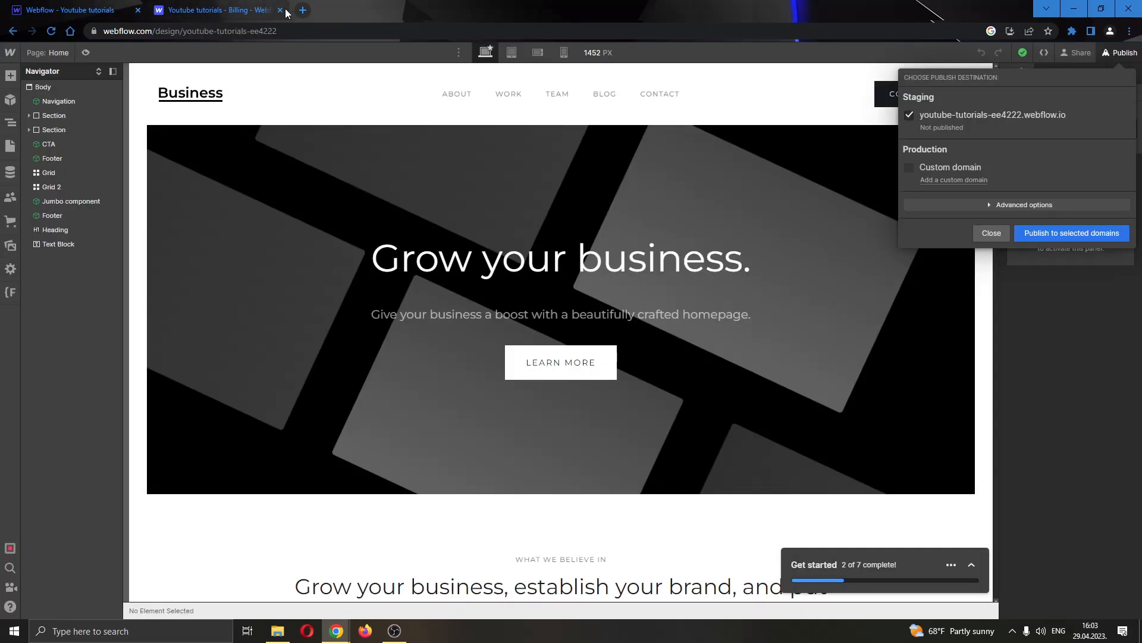
left_click(280, 10)
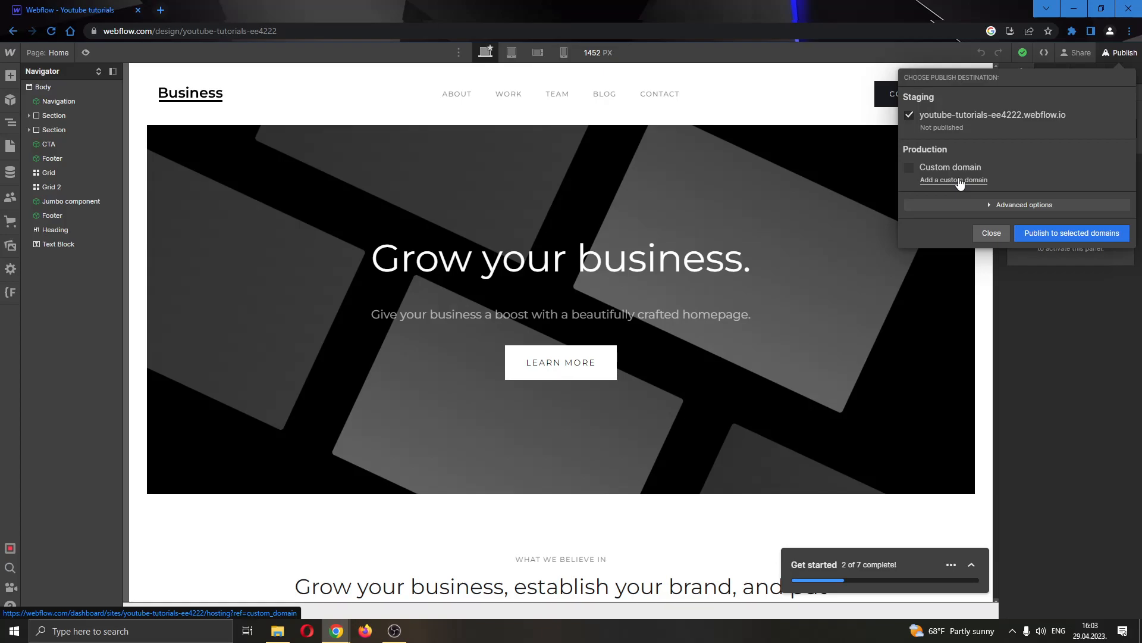
mouse_move(1014, 166)
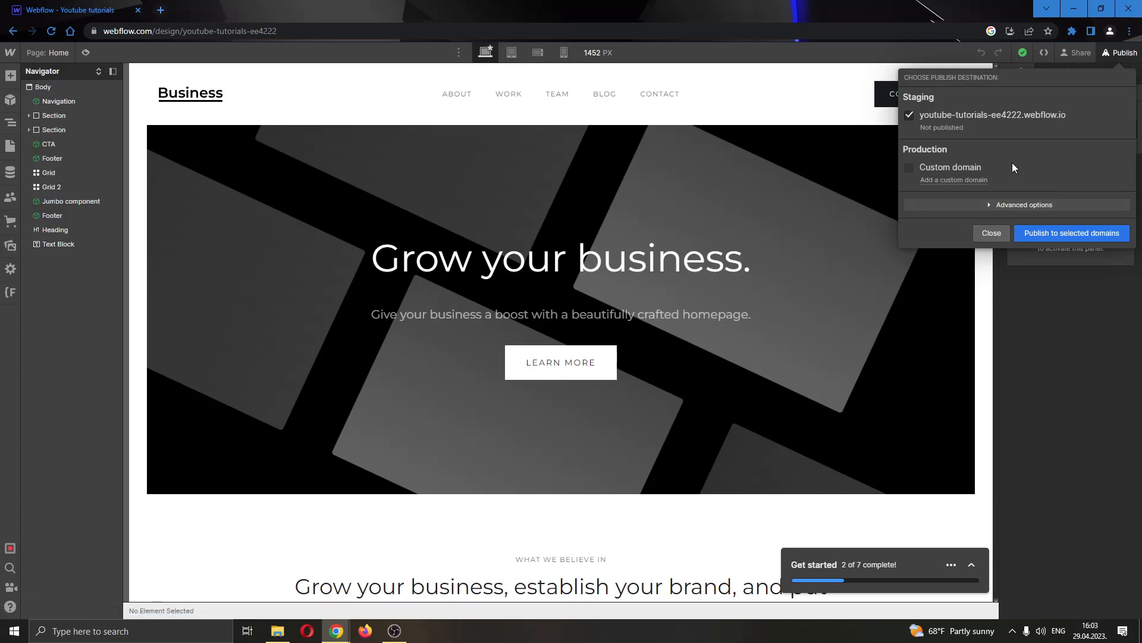
mouse_move(813, 84)
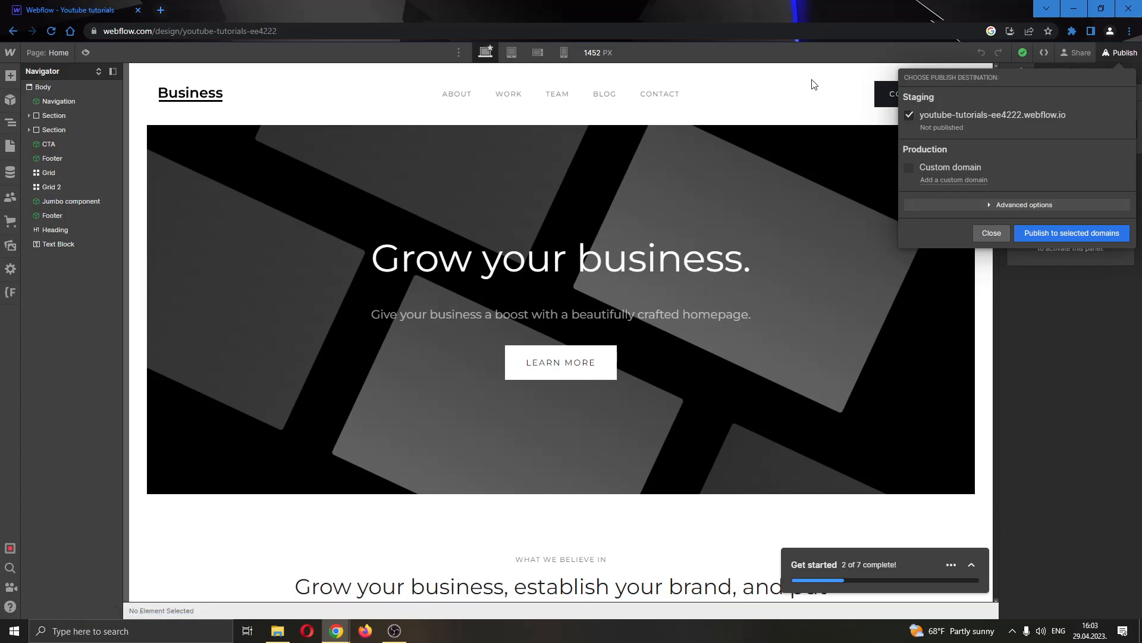